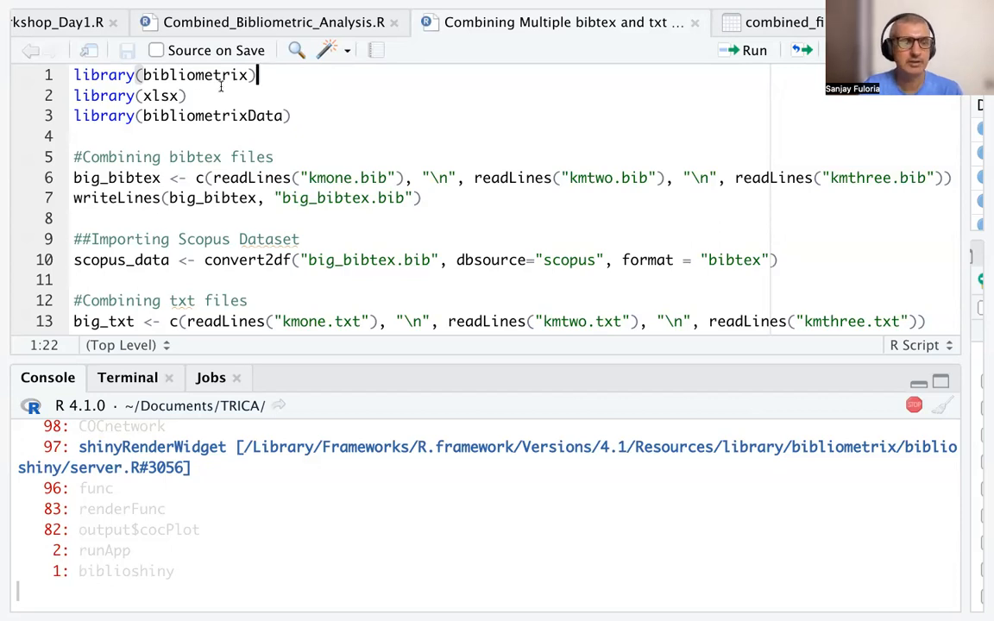
Step: Send the '#Combining bibtex files' section to the console to begin running the script
{"action": "left_click", "coordinate": [188, 95]}
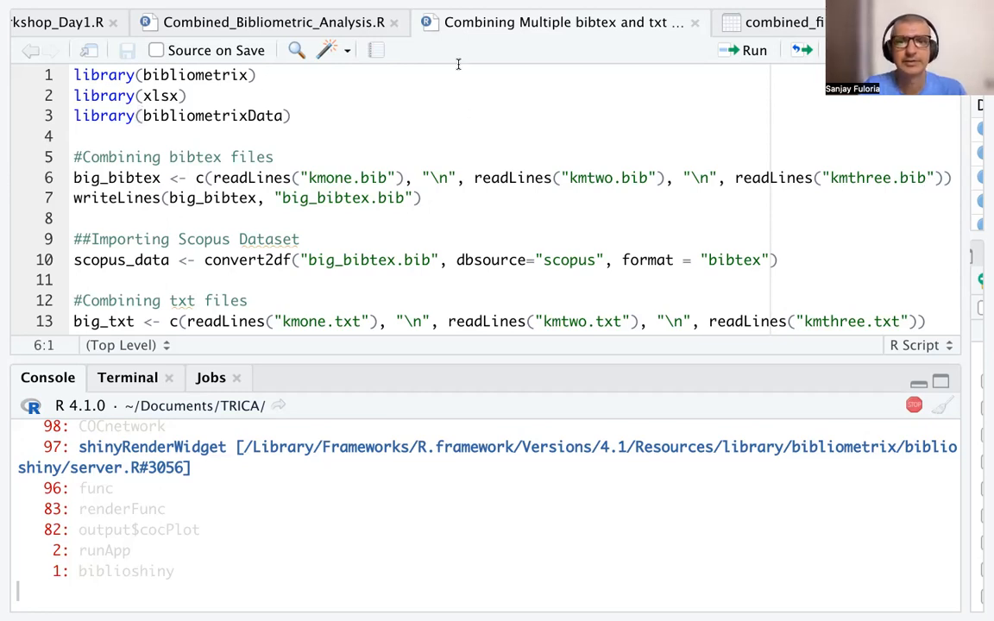
{"action": "left_click", "coordinate": [752, 48]}
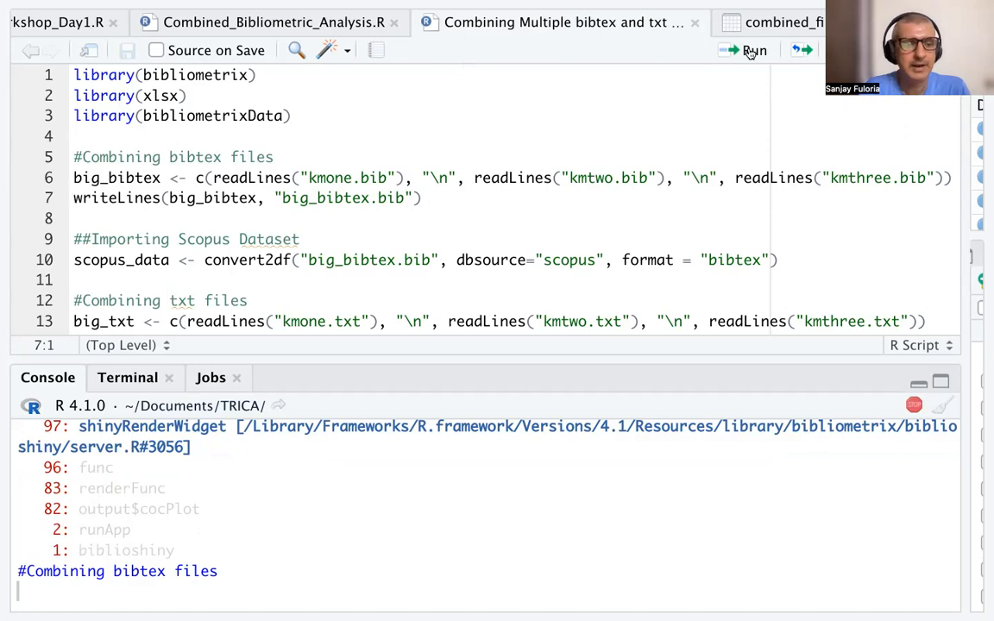
{"action": "mouse_move", "coordinate": [45, 107]}
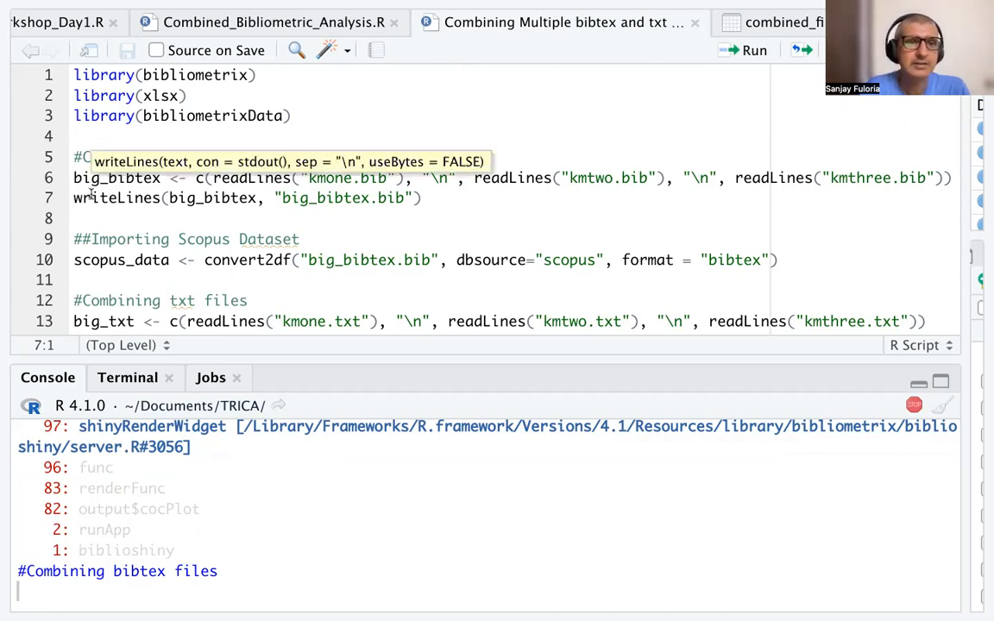
{"action": "mouse_move", "coordinate": [405, 197]}
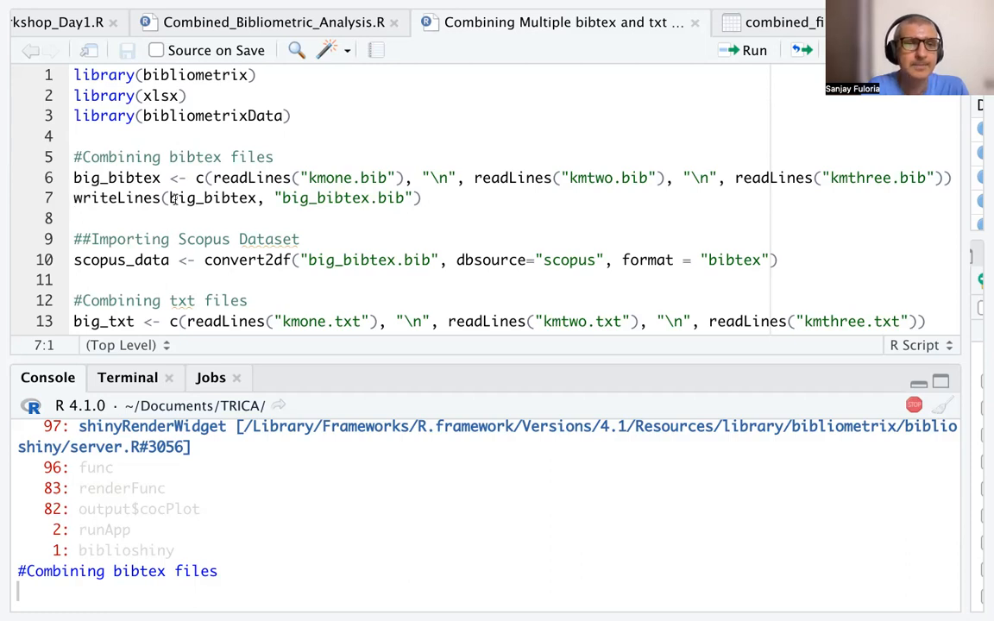
{"action": "mouse_move", "coordinate": [162, 230]}
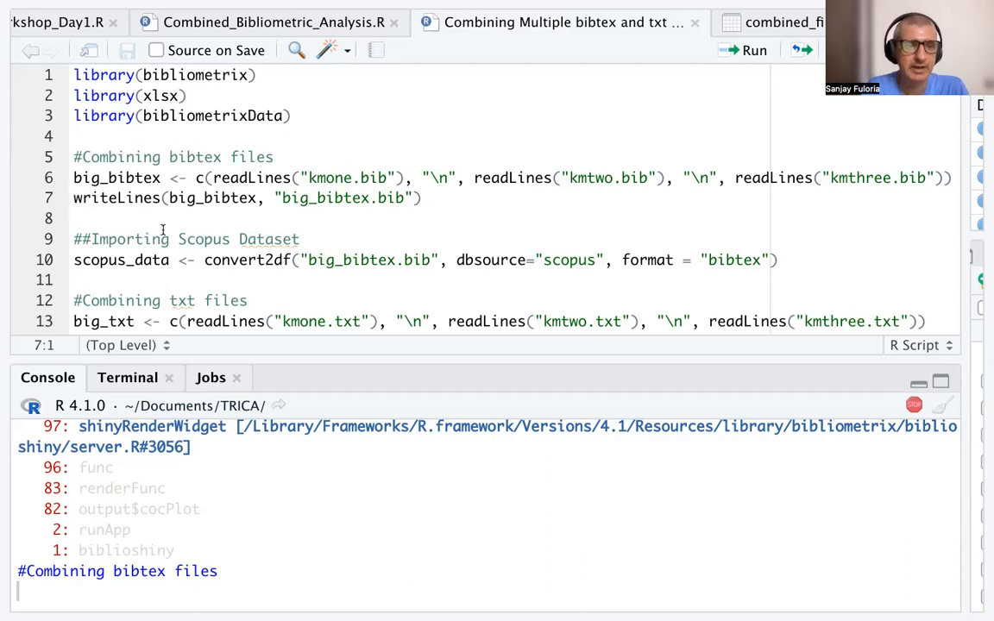
{"action": "mouse_move", "coordinate": [145, 274]}
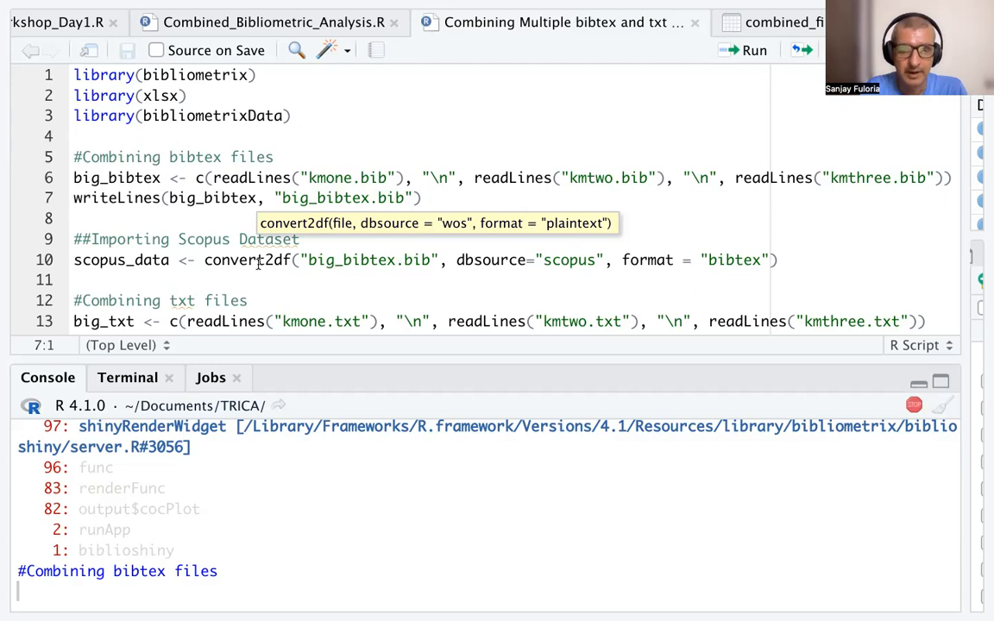
{"action": "mouse_move", "coordinate": [335, 261]}
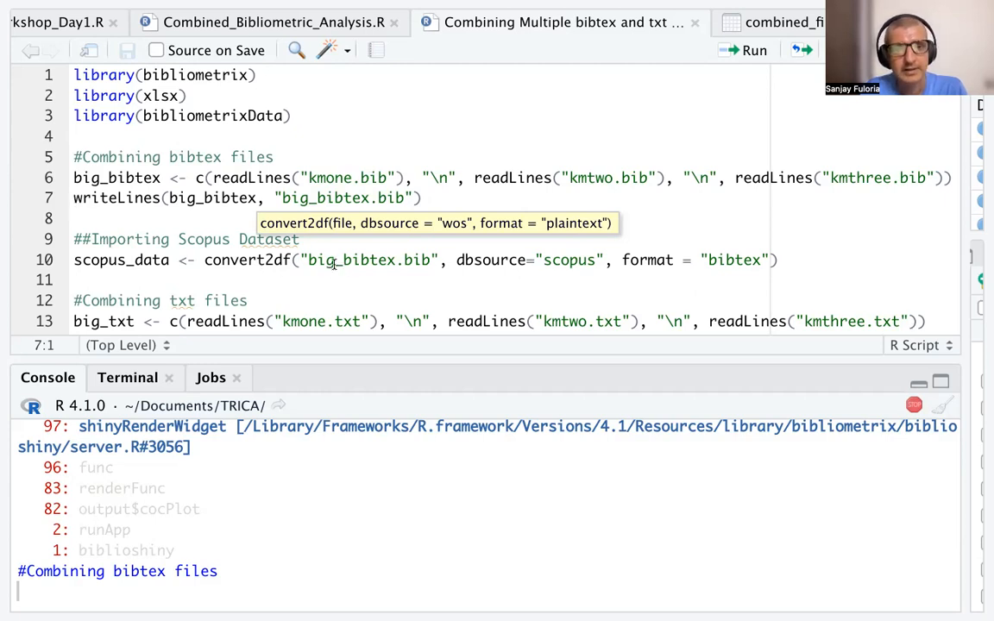
{"action": "mouse_move", "coordinate": [467, 172]}
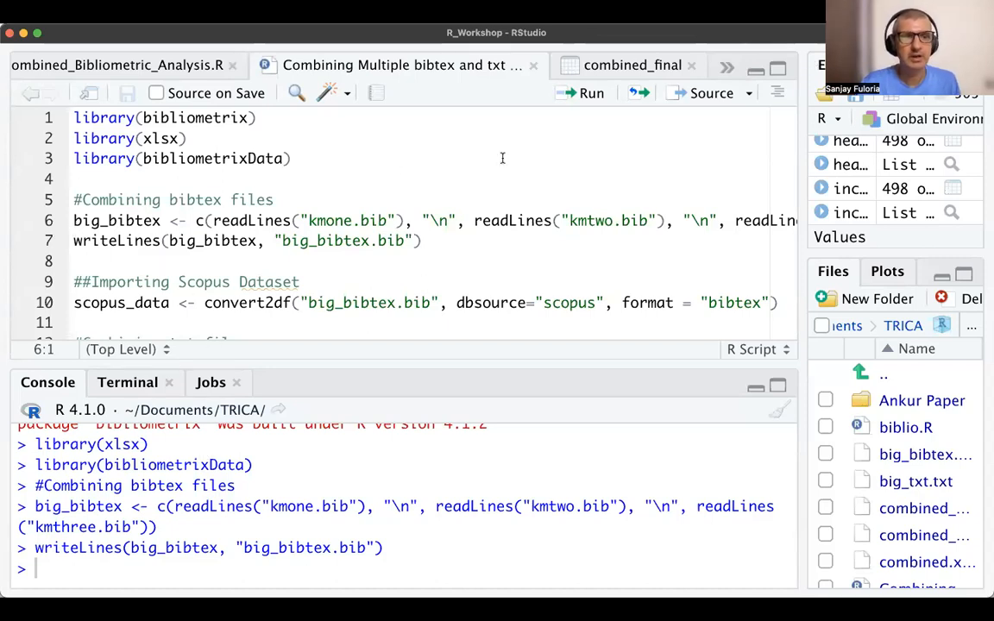
Step: Merge the three bib files with readLines and write them out as big_bibtex.bib
{"action": "left_click", "coordinate": [591, 93]}
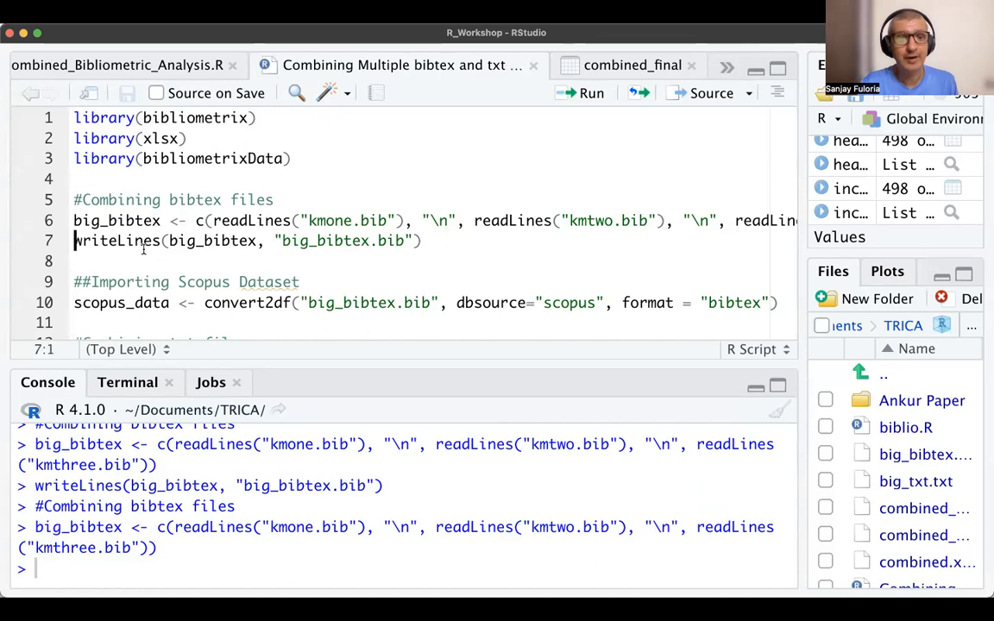
{"action": "mouse_move", "coordinate": [118, 241]}
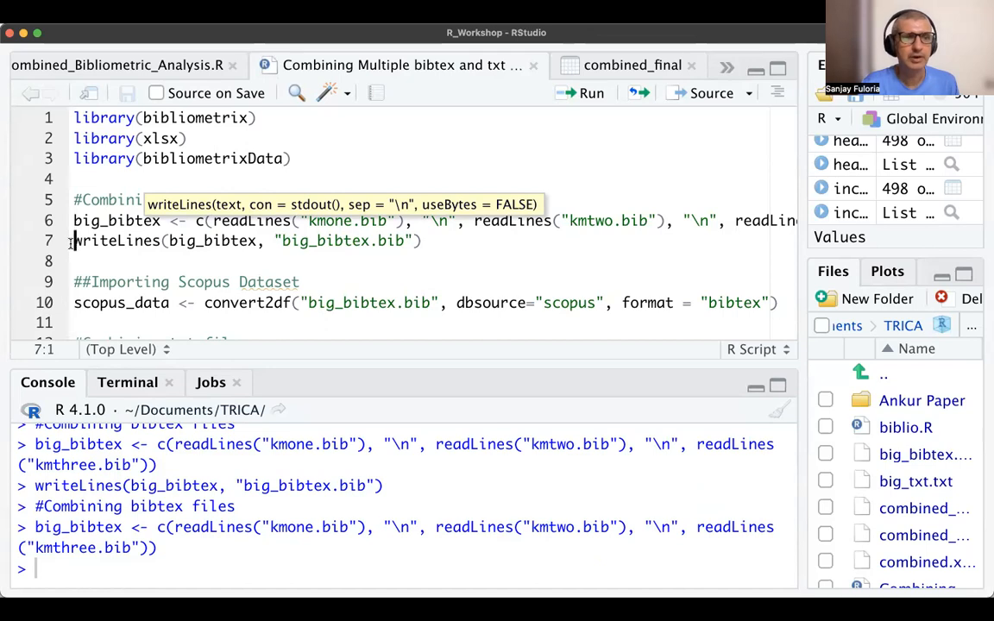
{"action": "left_click", "coordinate": [590, 93]}
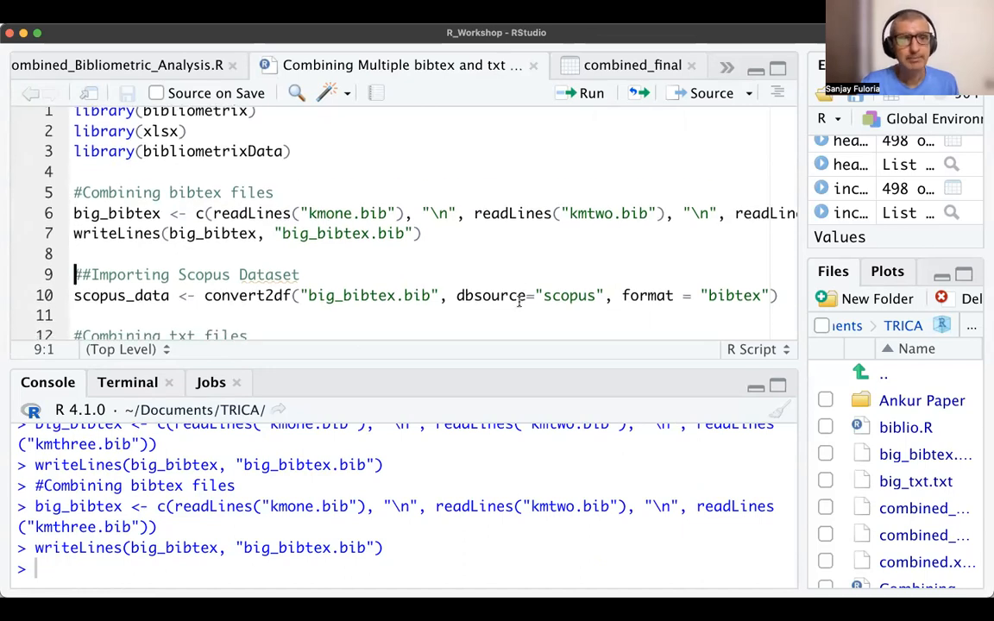
{"action": "scroll", "scroll_direction": "down", "scroll_amount": 3}
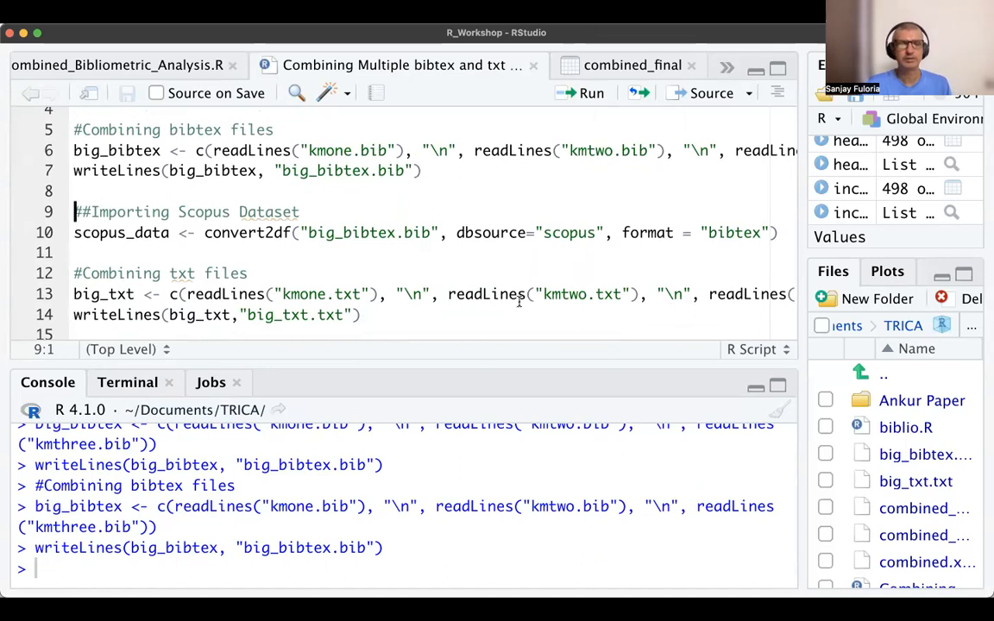
{"action": "mouse_move", "coordinate": [354, 174]}
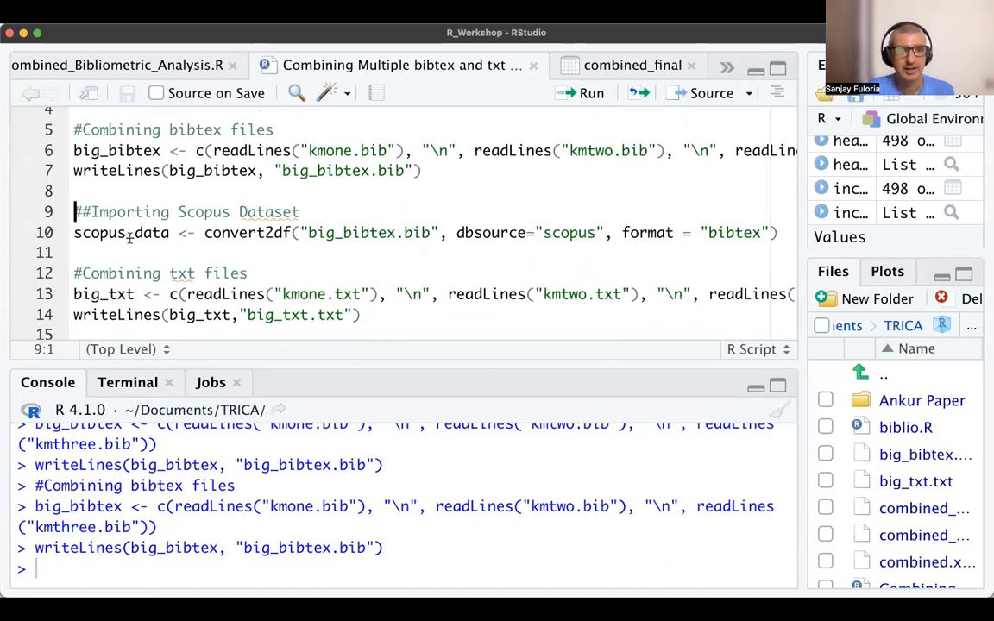
{"action": "mouse_move", "coordinate": [225, 238]}
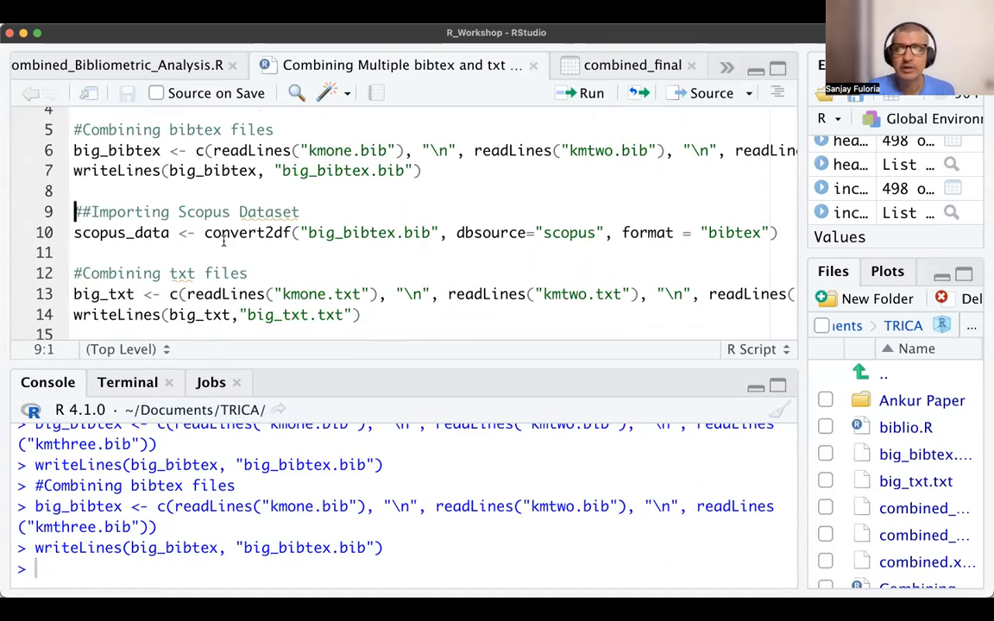
{"action": "mouse_move", "coordinate": [245, 231]}
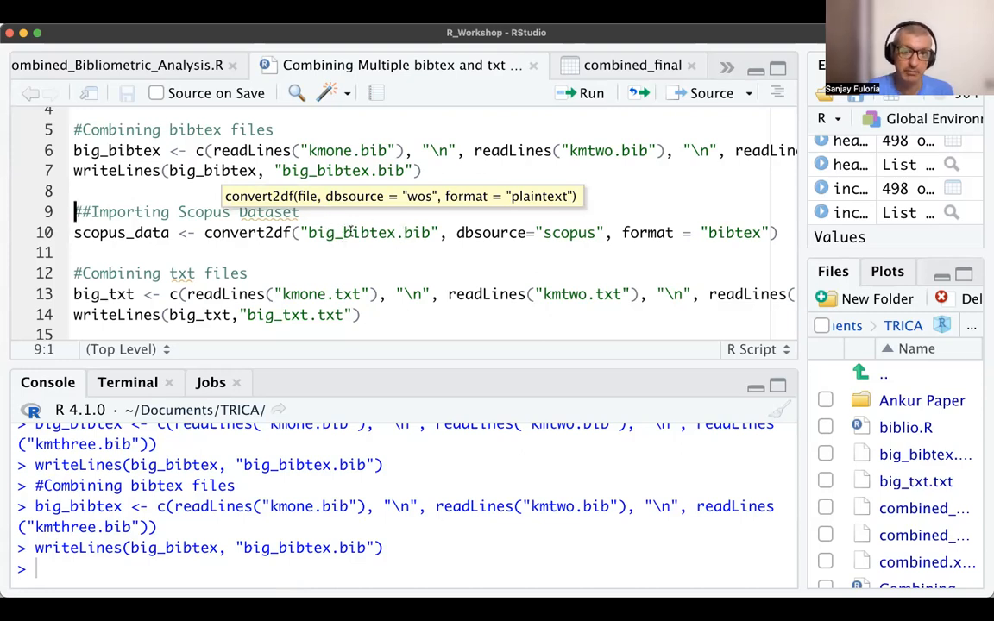
{"action": "mouse_move", "coordinate": [349, 232]}
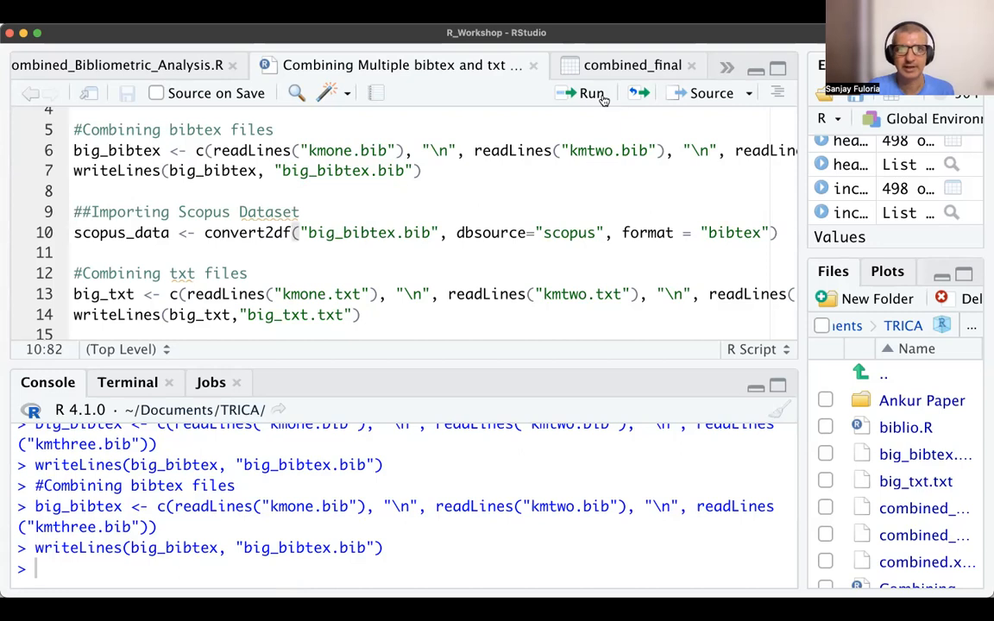
Step: Import big_bibtex.bib as Scopus data with convert2df, yielding scopus_data (3529 records)
{"action": "left_click", "coordinate": [593, 93]}
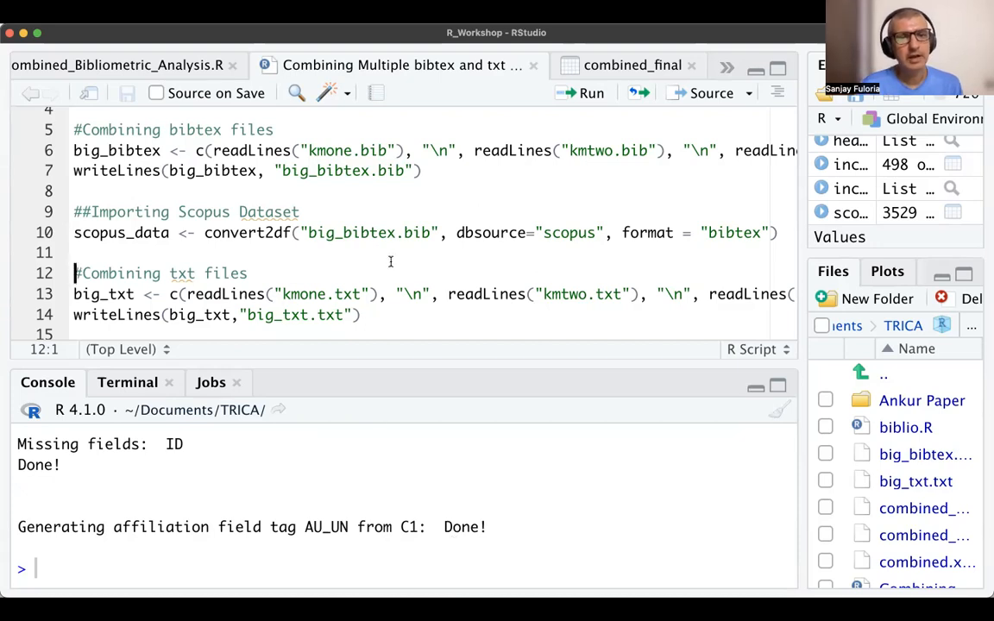
{"action": "scroll", "scroll_direction": "down", "scroll_amount": 3}
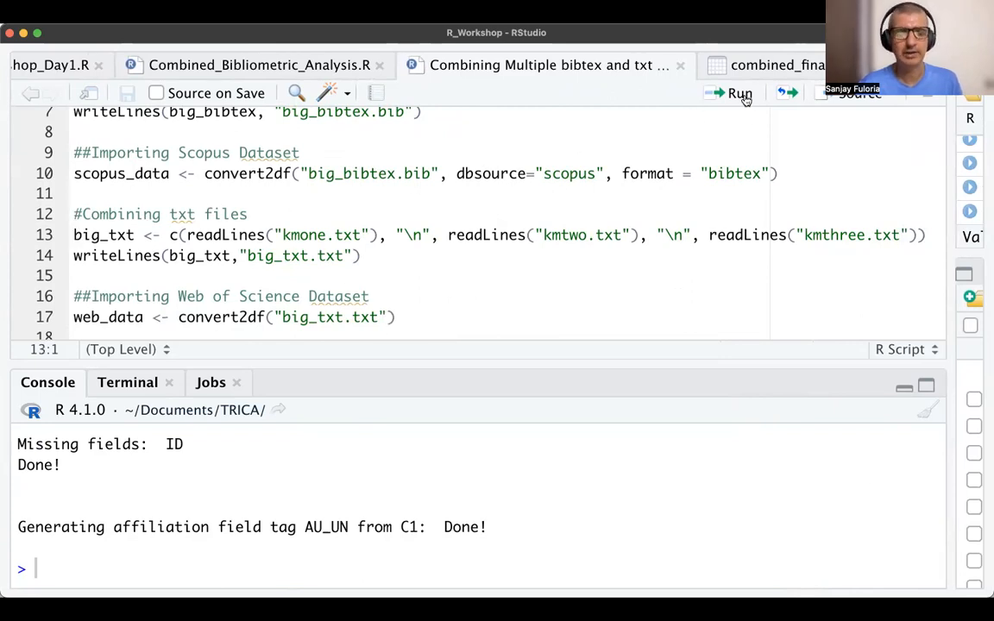
Step: Merge the three txt files into big_txt.txt and import it as Web of Science data
{"action": "left_click", "coordinate": [739, 93]}
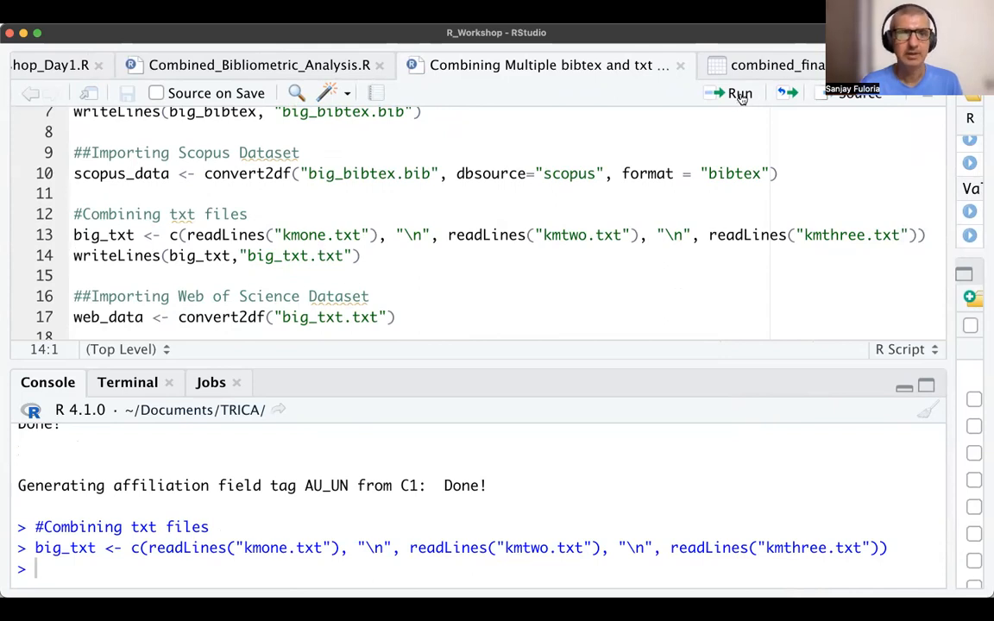
{"action": "left_click", "coordinate": [739, 93]}
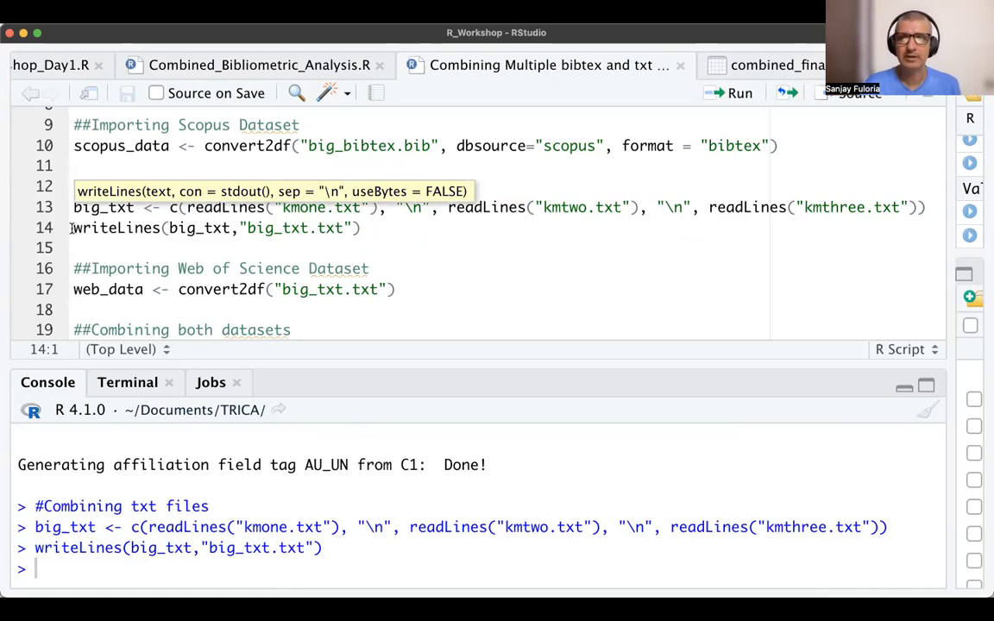
{"action": "mouse_move", "coordinate": [303, 238]}
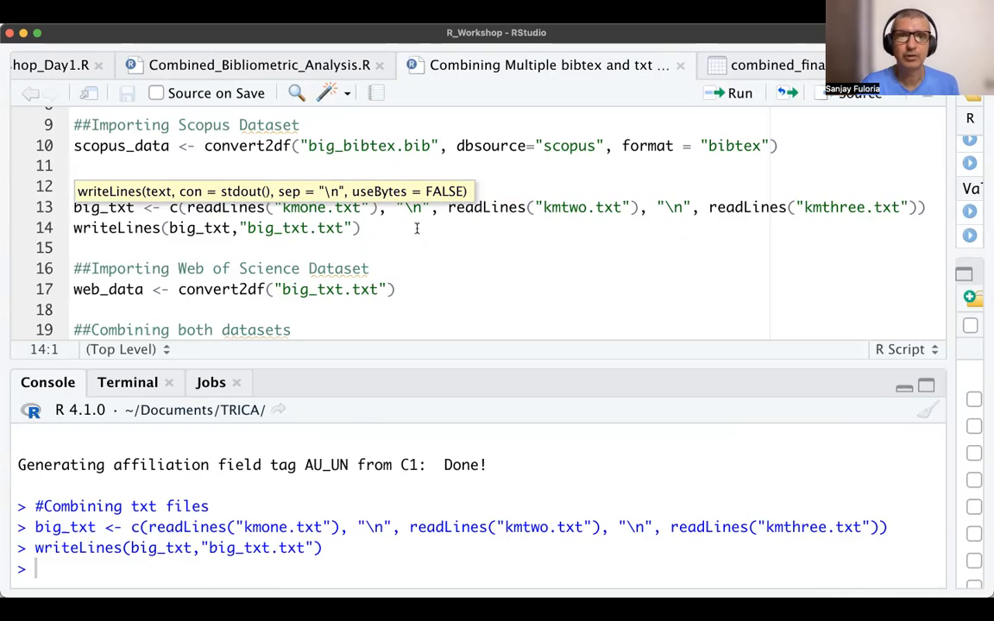
{"action": "left_click", "coordinate": [739, 94]}
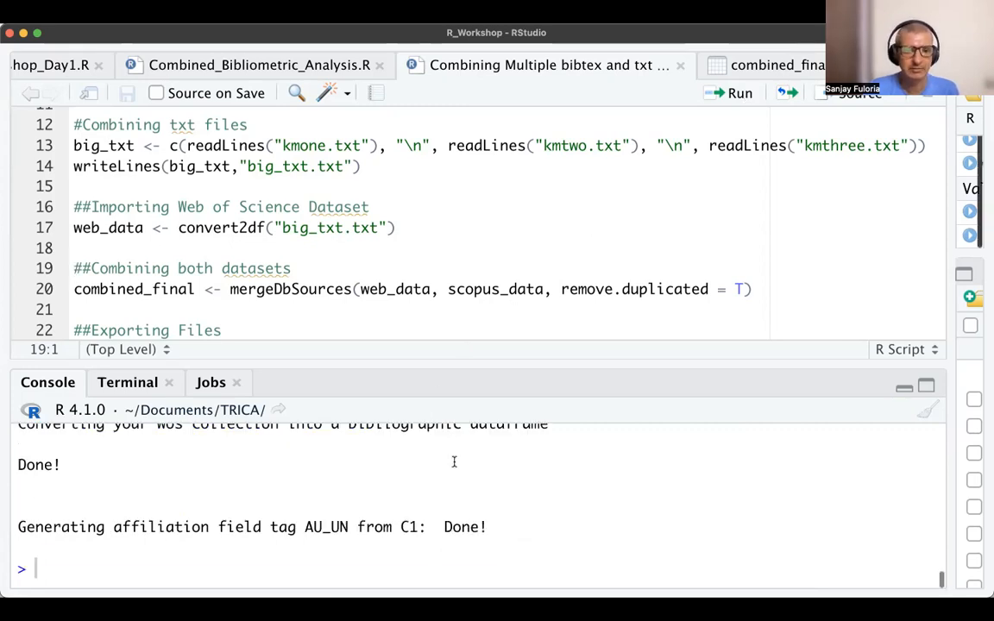
{"action": "mouse_move", "coordinate": [789, 252]}
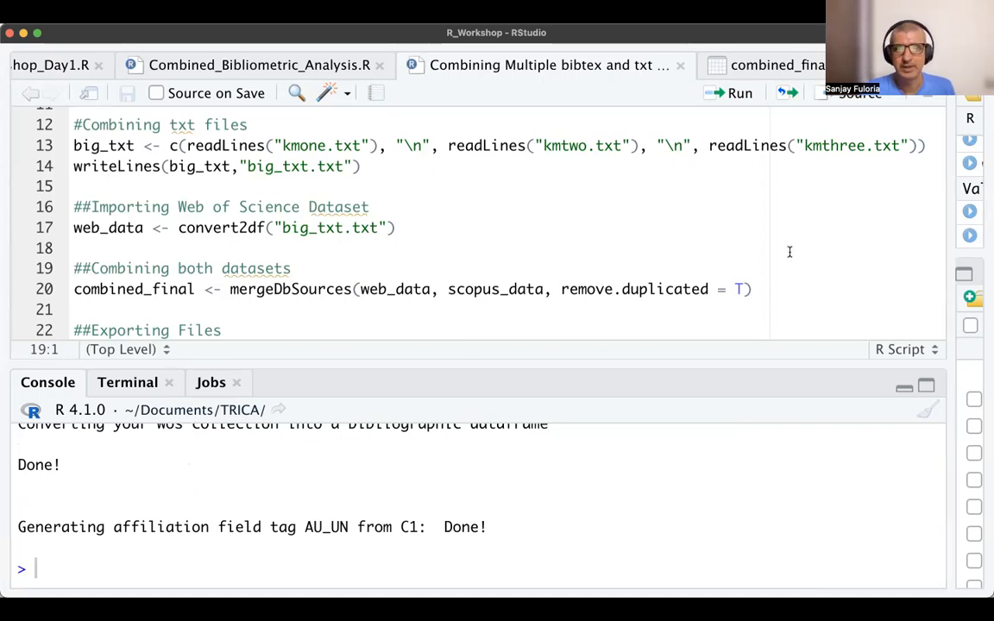
{"action": "mouse_move", "coordinate": [438, 238]}
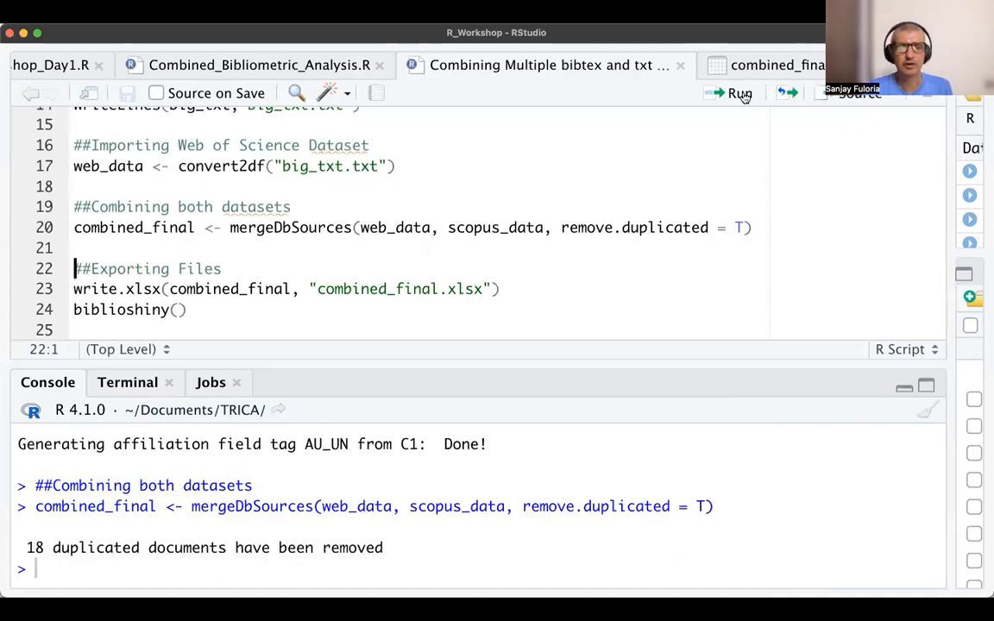
{"action": "mouse_move", "coordinate": [332, 181]}
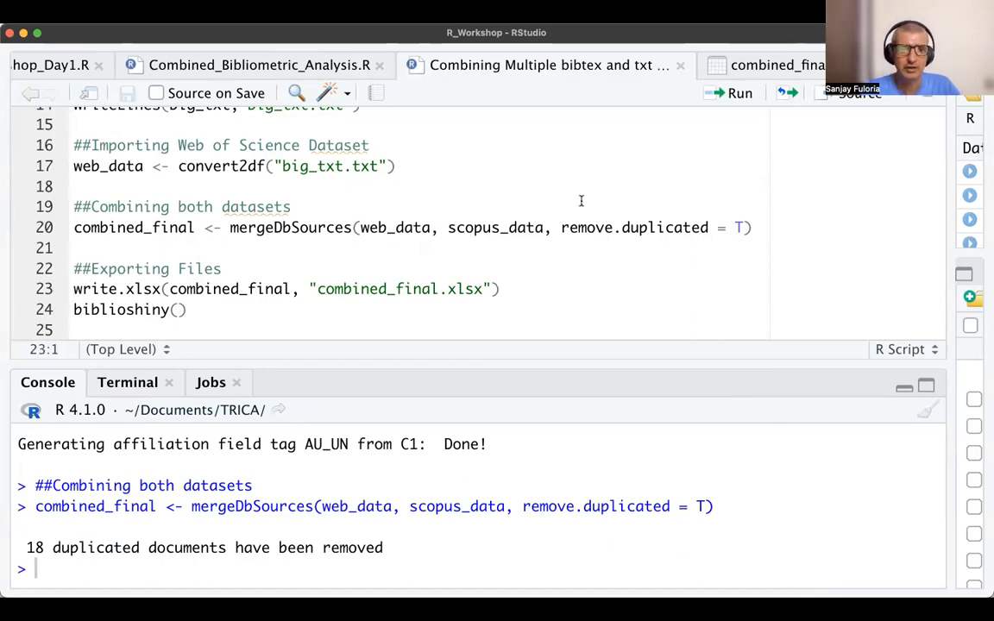
{"action": "mouse_move", "coordinate": [703, 151]}
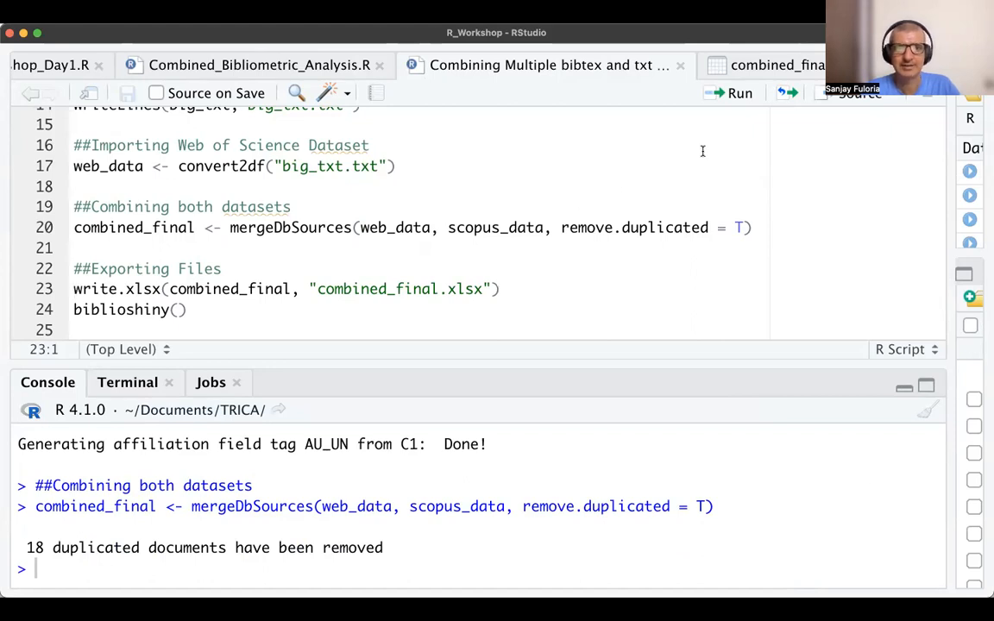
{"action": "mouse_move", "coordinate": [739, 94]}
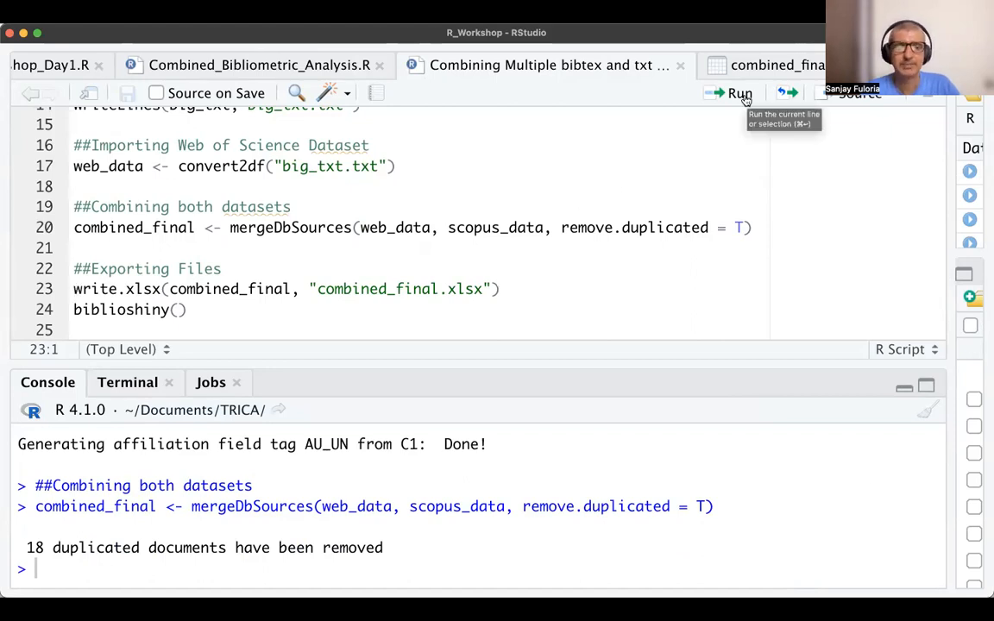
{"action": "left_click", "coordinate": [739, 93]}
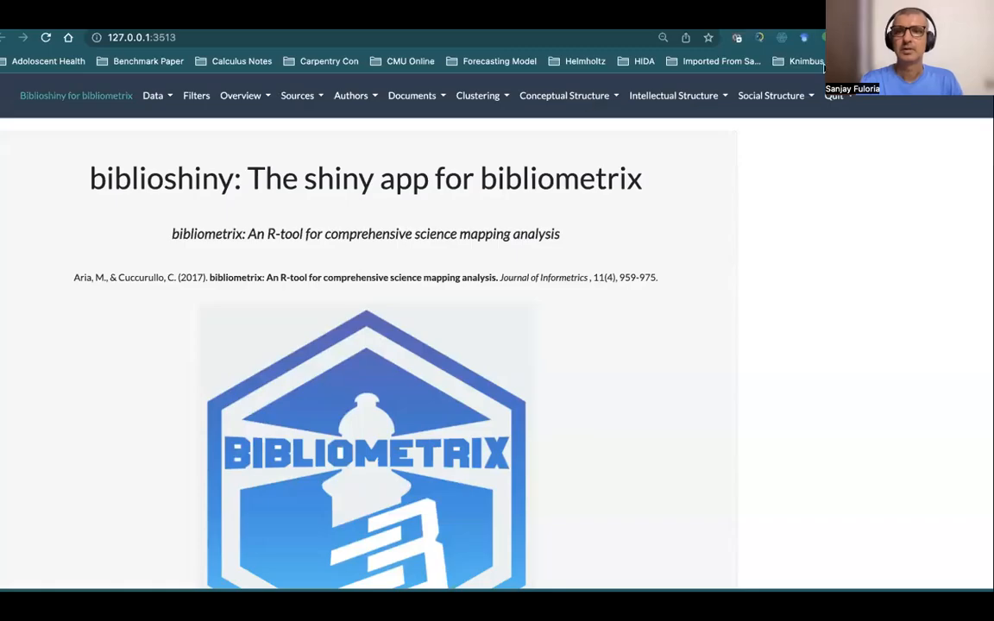
{"action": "mouse_move", "coordinate": [774, 302]}
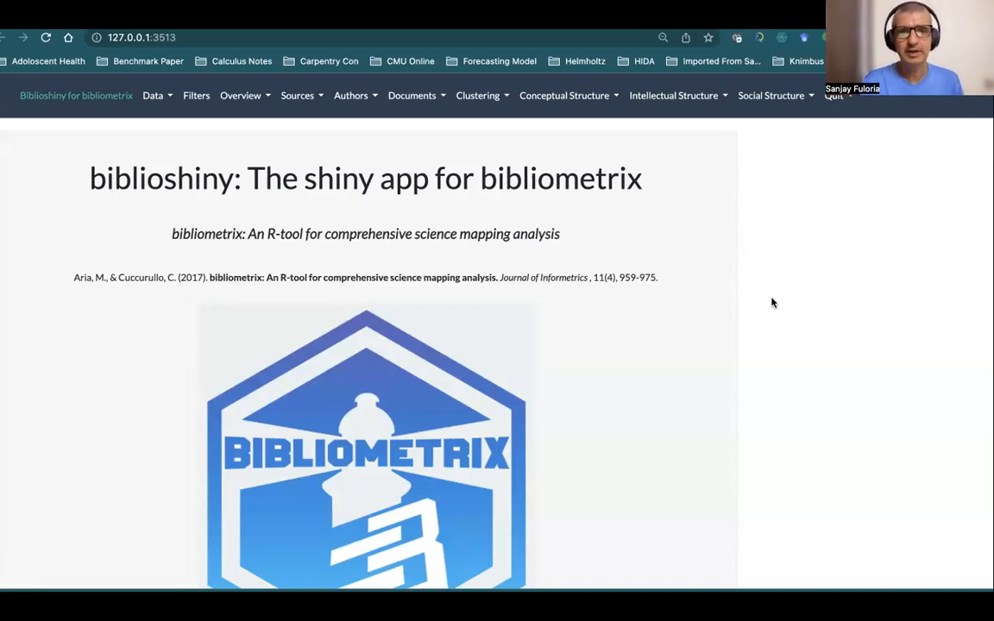
{"action": "mouse_move", "coordinate": [599, 252]}
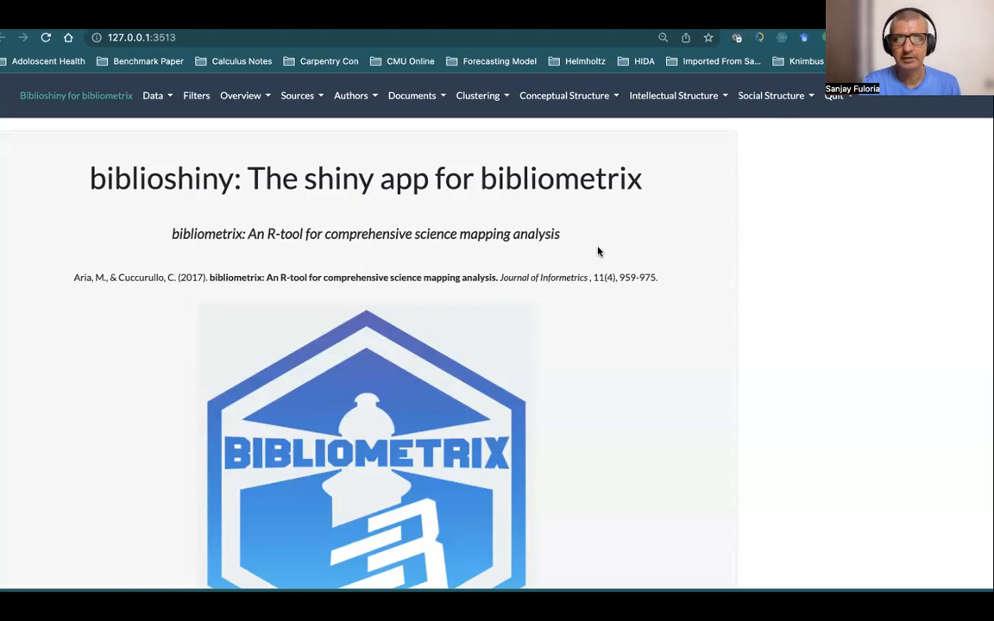
{"action": "mouse_move", "coordinate": [516, 224]}
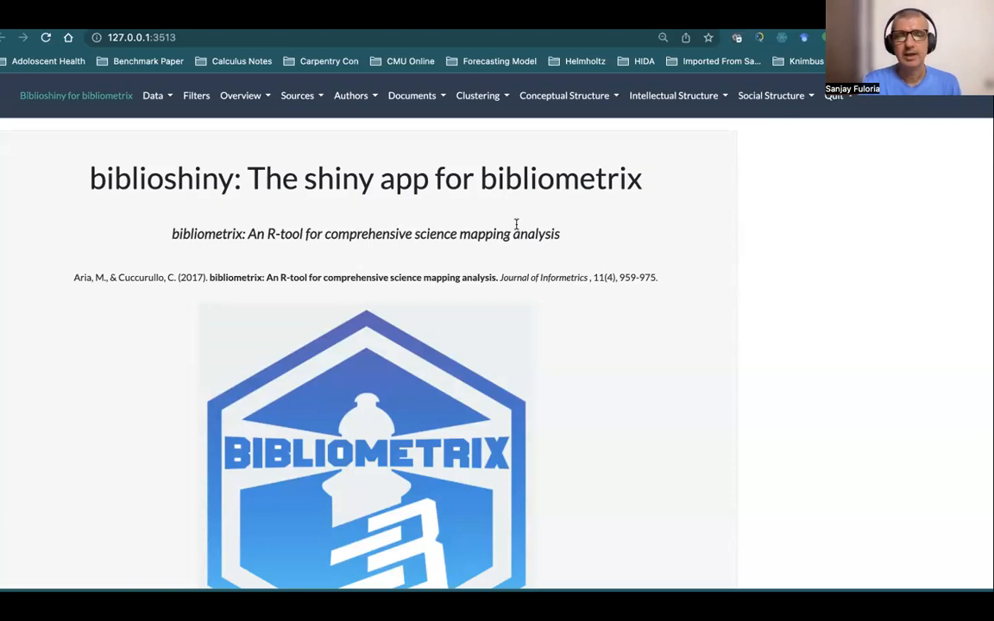
Step: Go to Data > Import or Load files, showing zero documents so far
{"action": "left_click", "coordinate": [151, 95]}
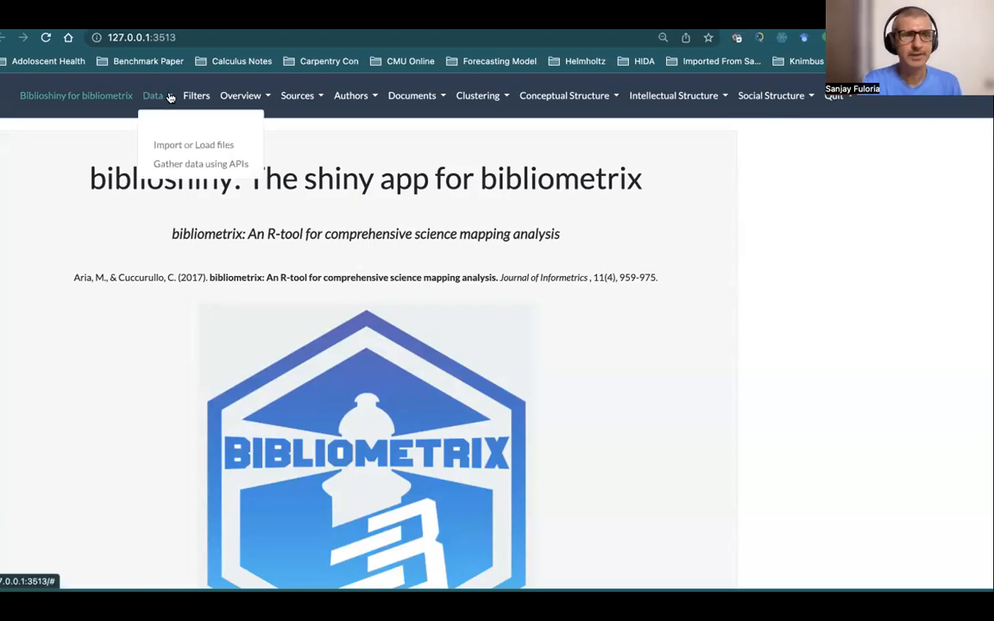
{"action": "left_click", "coordinate": [193, 145]}
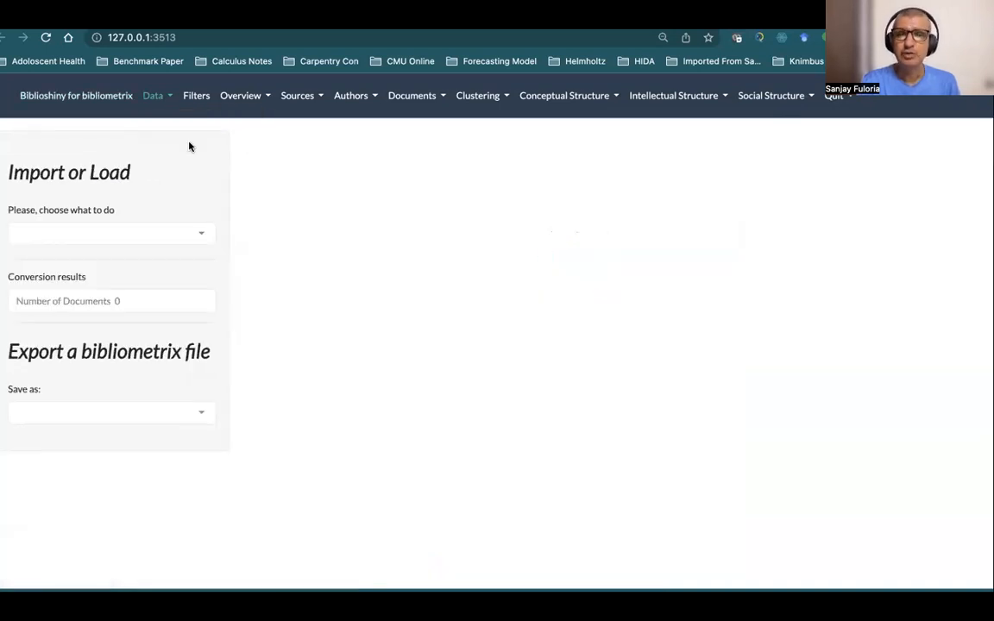
Step: Choose Load bibliometrix file(s) and upload combined_final.xlsx
{"action": "left_click", "coordinate": [110, 233]}
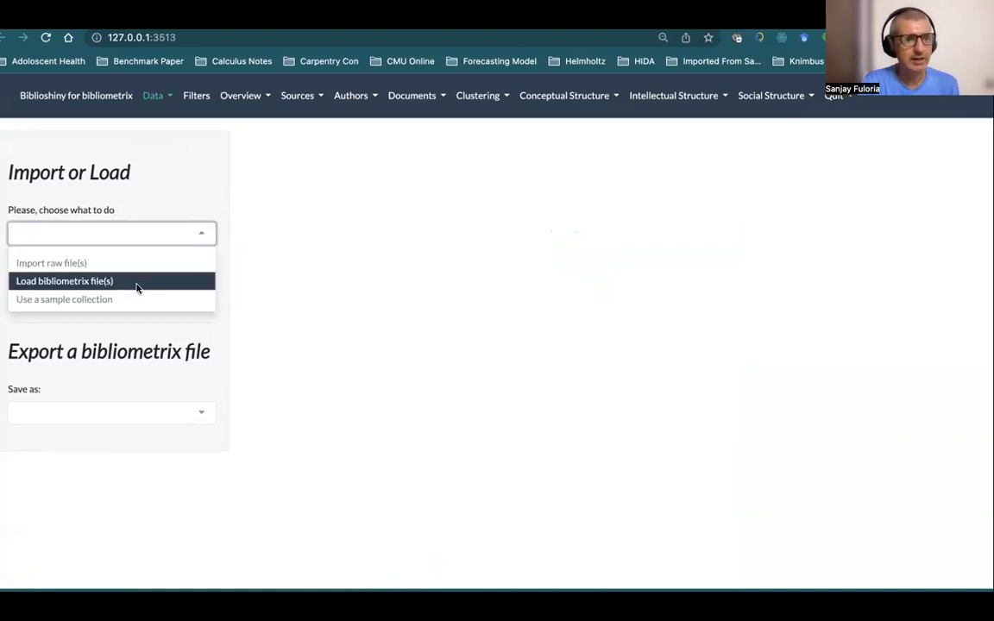
{"action": "left_click", "coordinate": [64, 280]}
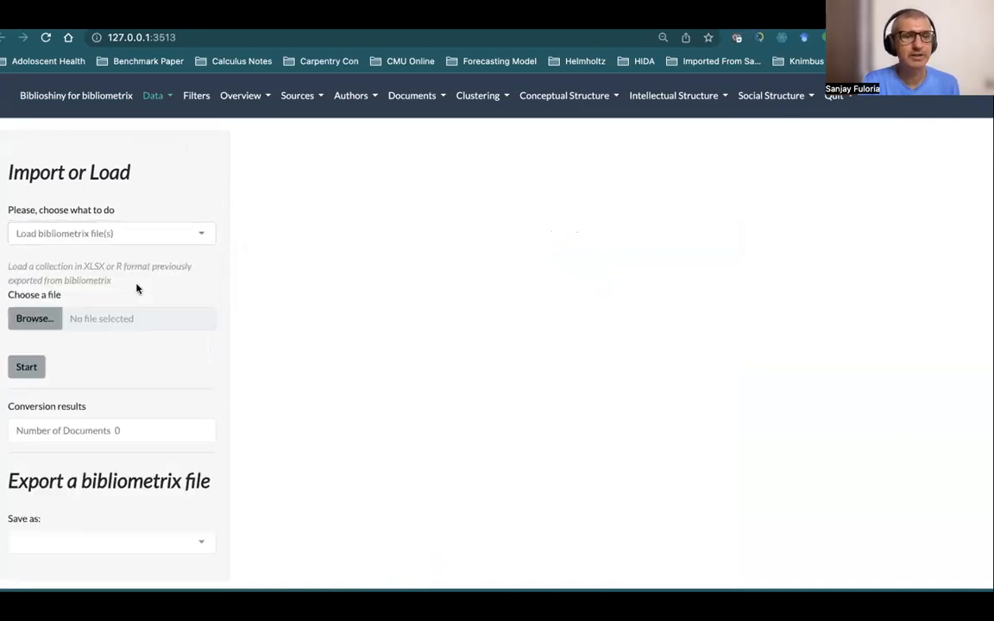
{"action": "left_click", "coordinate": [34, 318]}
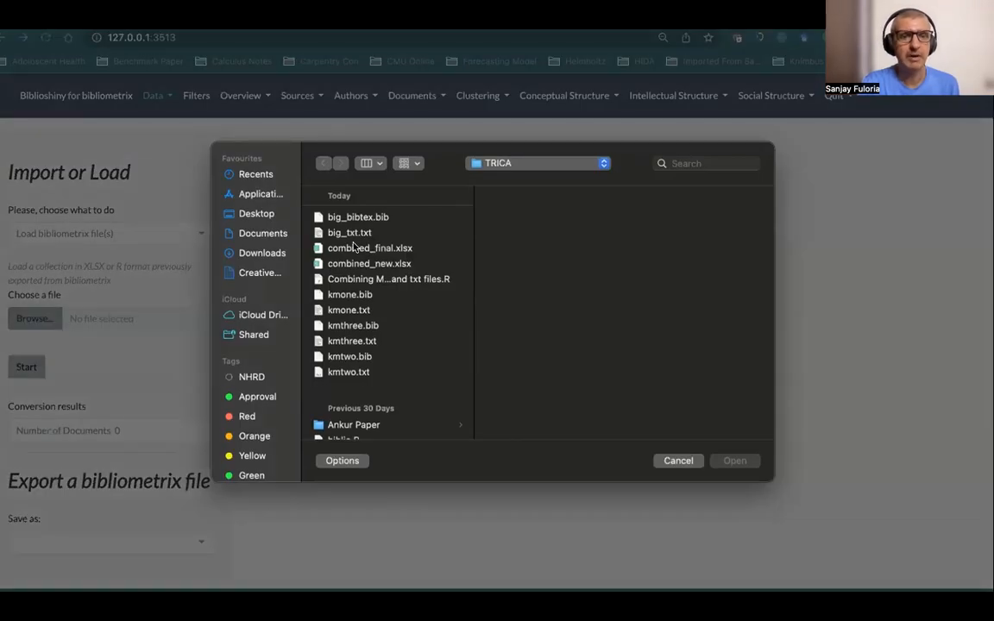
{"action": "left_click", "coordinate": [370, 248]}
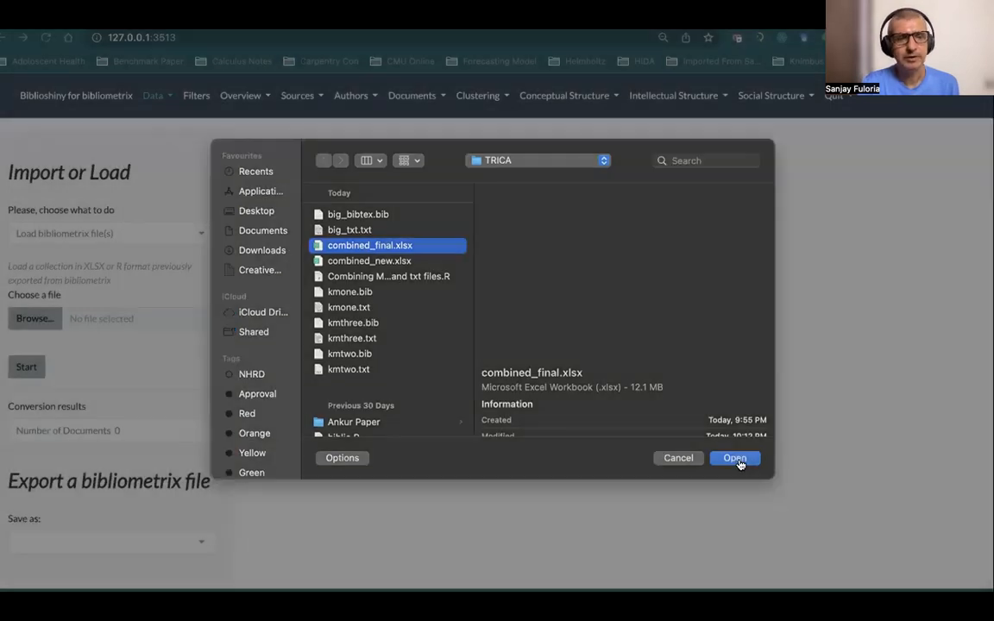
{"action": "left_click", "coordinate": [735, 459]}
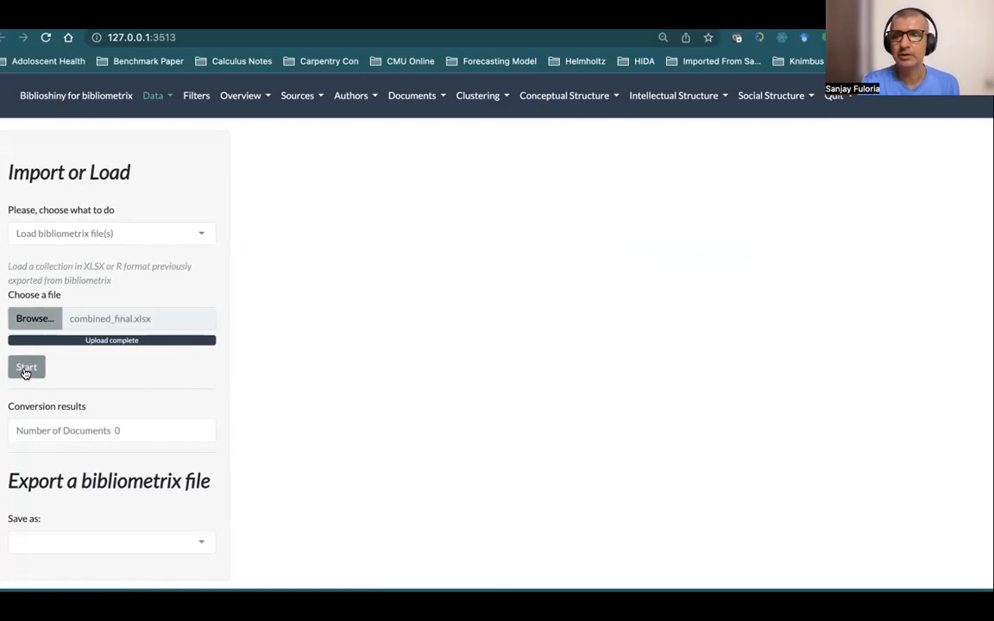
Step: Start converting the upload so 5011 documents fill the data table
{"action": "left_click", "coordinate": [26, 366]}
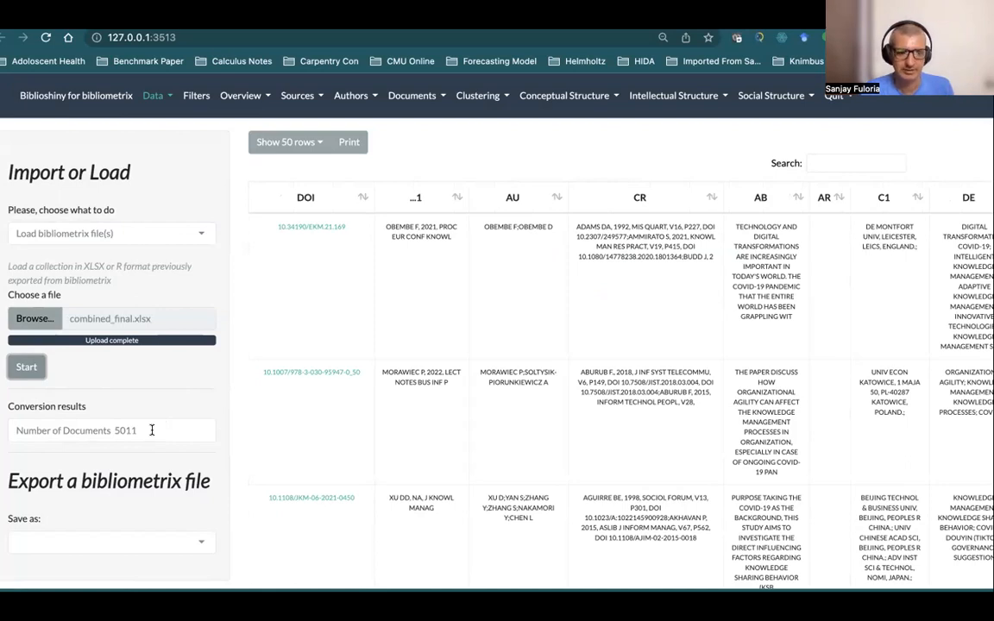
{"action": "scroll", "scroll_direction": "down", "scroll_amount": 3}
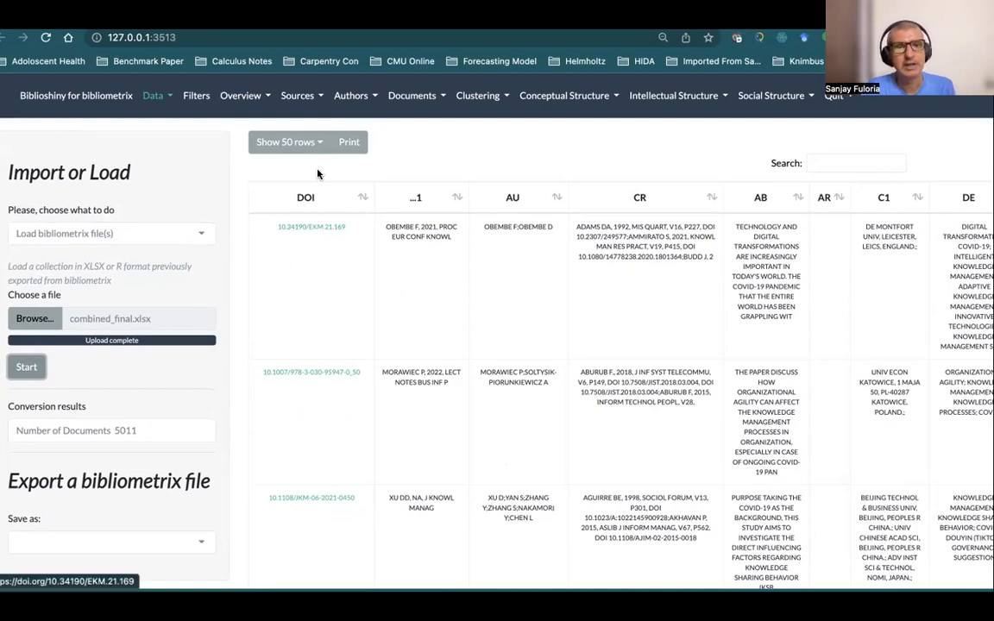
{"action": "left_click", "coordinate": [240, 96]}
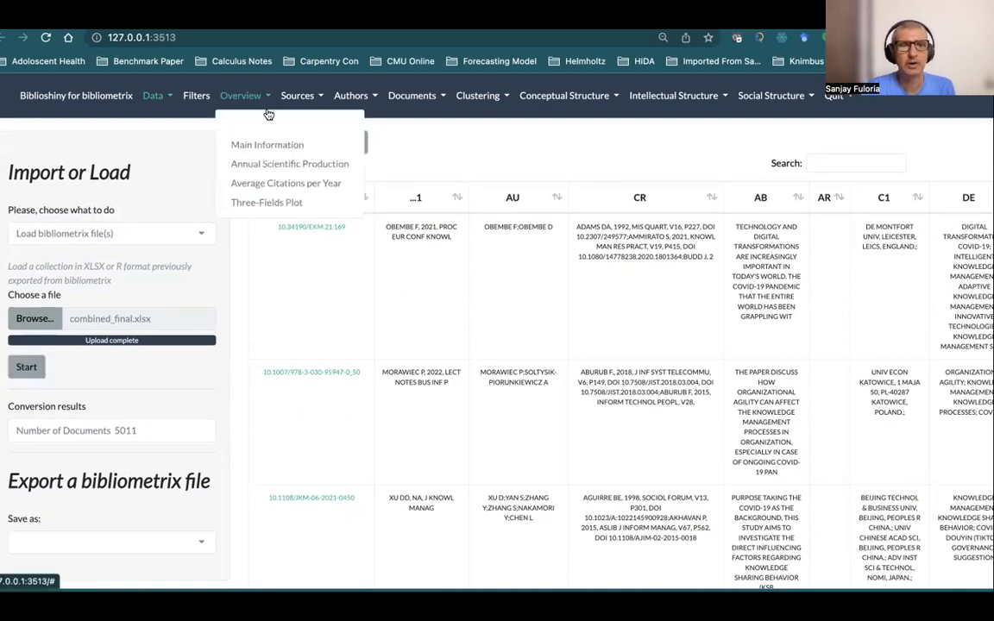
Step: Display Main Information: 5011 documents, 915 sources, 2002–2022, 159046 references
{"action": "left_click", "coordinate": [268, 145]}
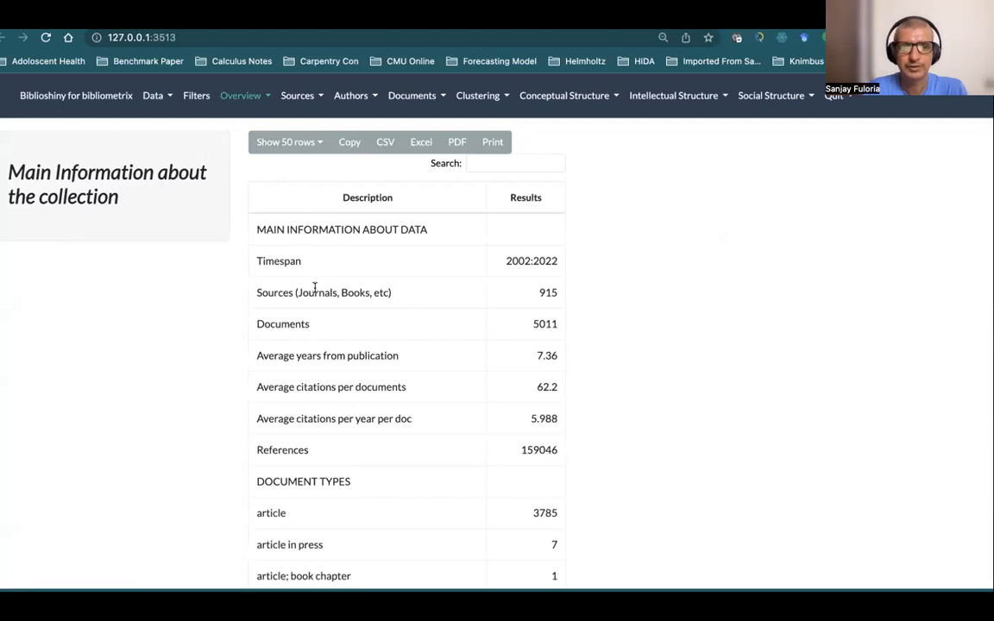
{"action": "mouse_move", "coordinate": [559, 309]}
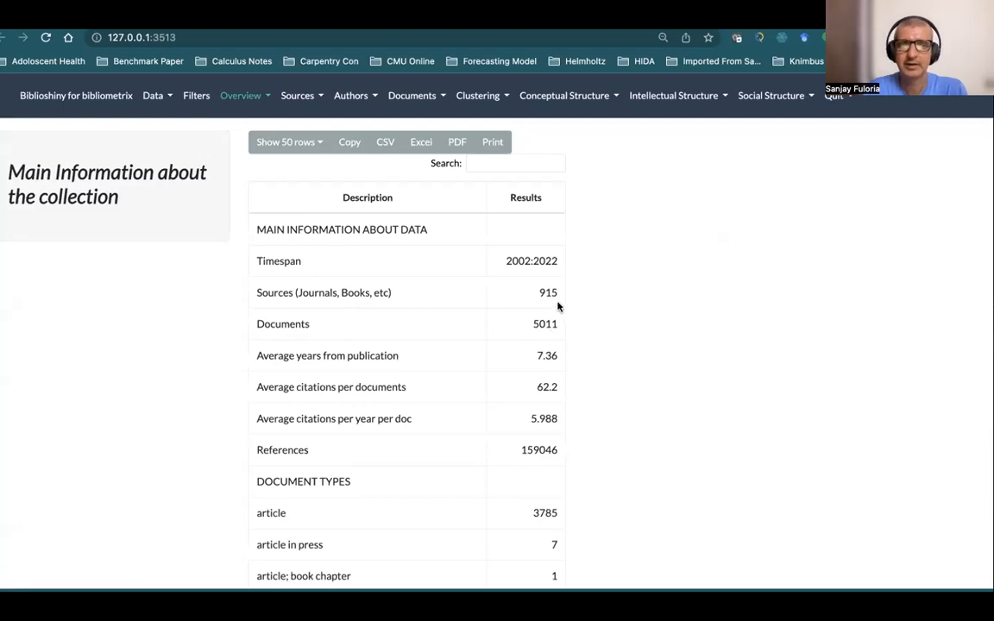
{"action": "mouse_move", "coordinate": [370, 373]}
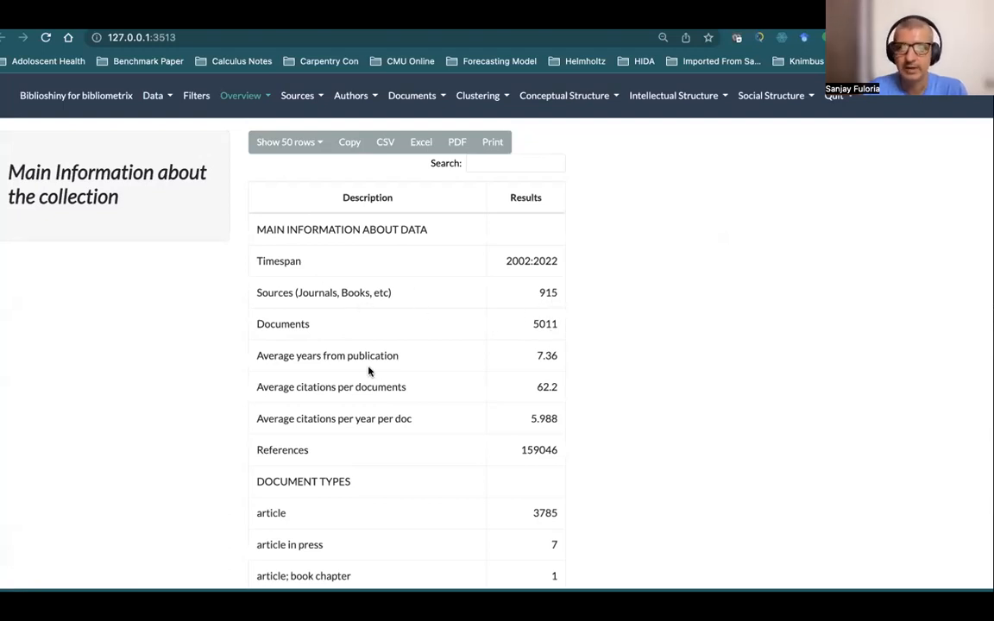
{"action": "mouse_move", "coordinate": [562, 360]}
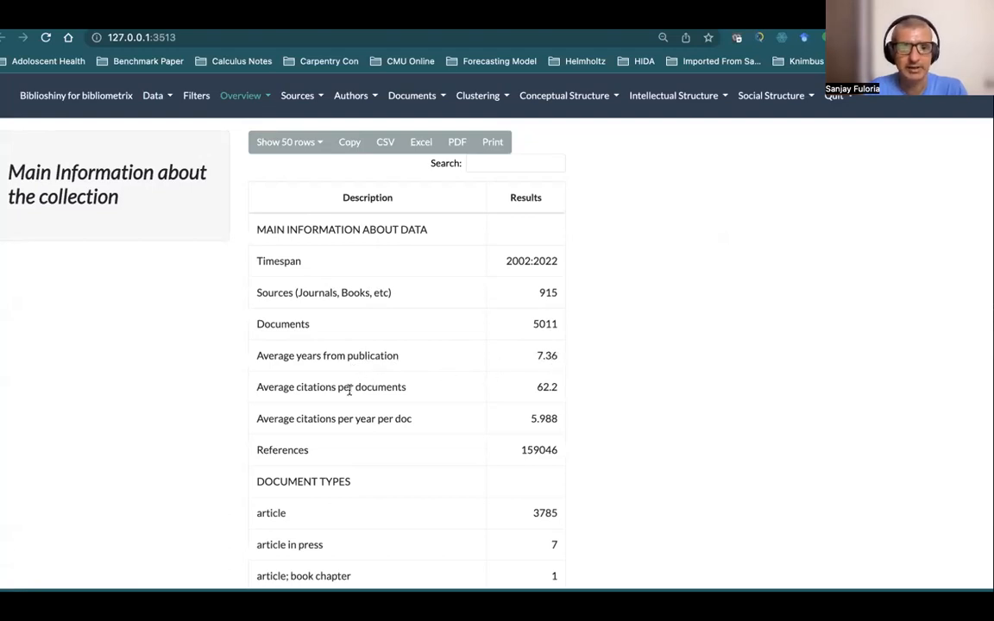
{"action": "mouse_move", "coordinate": [635, 390]}
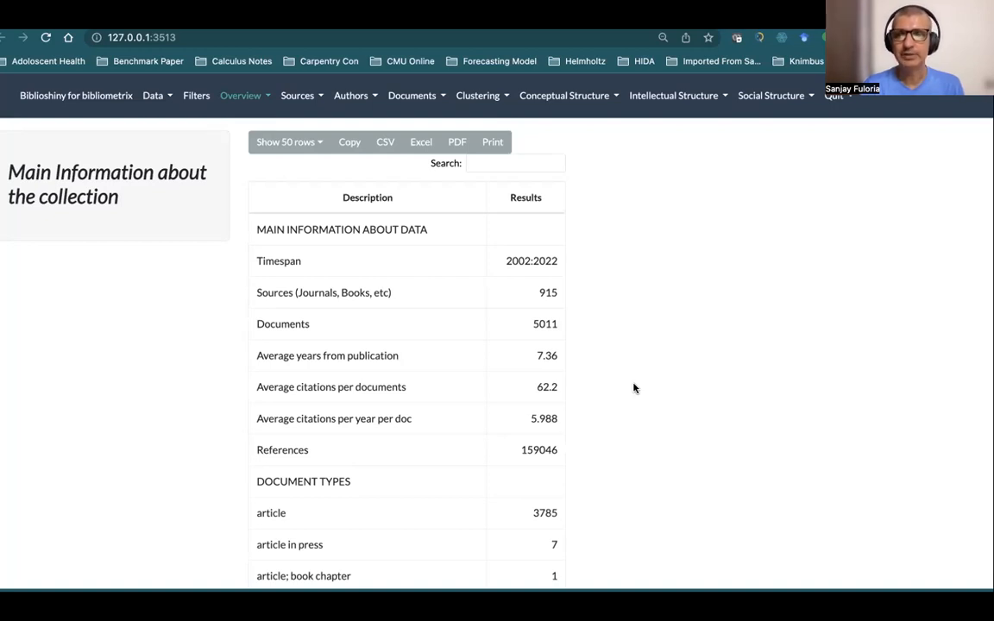
{"action": "mouse_move", "coordinate": [699, 45]}
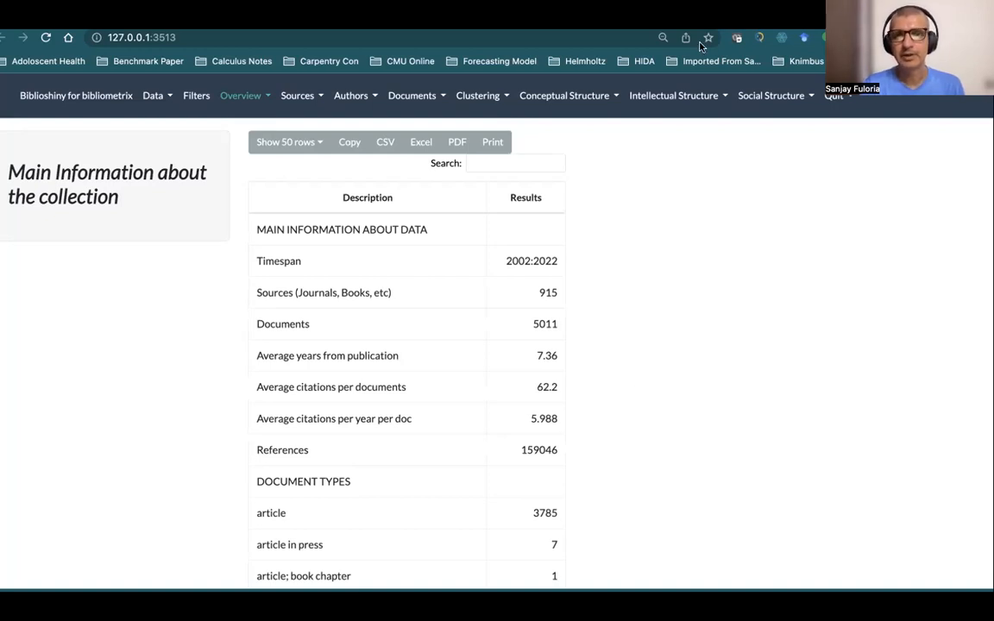